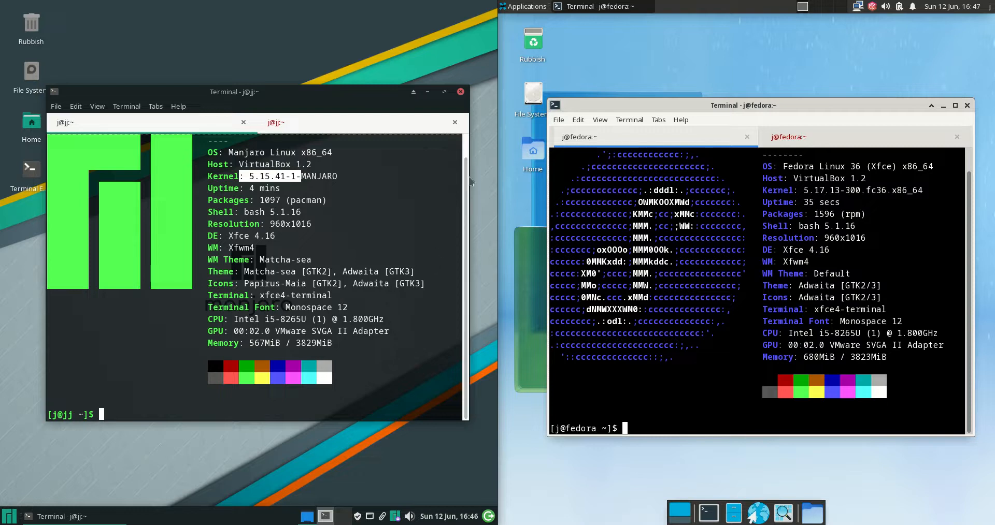
mouse_move(306, 108)
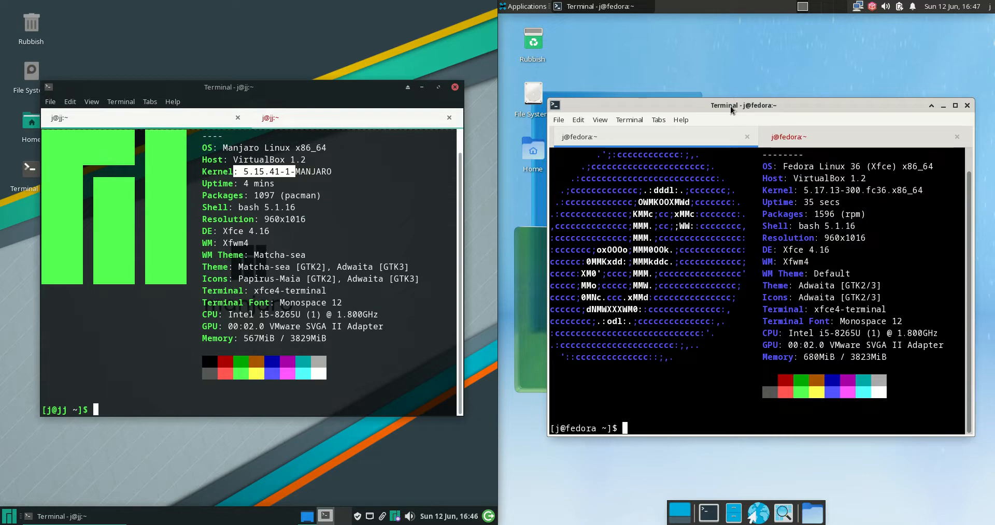
mouse_move(425, 99)
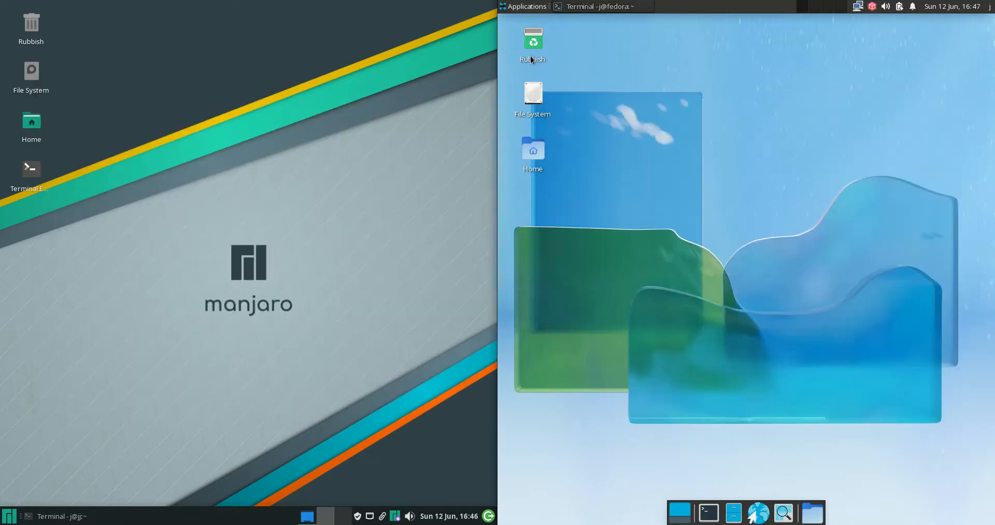
Show Fedora's Applications menu and Manjaro's Whisker menu open side by side.
click(523, 6)
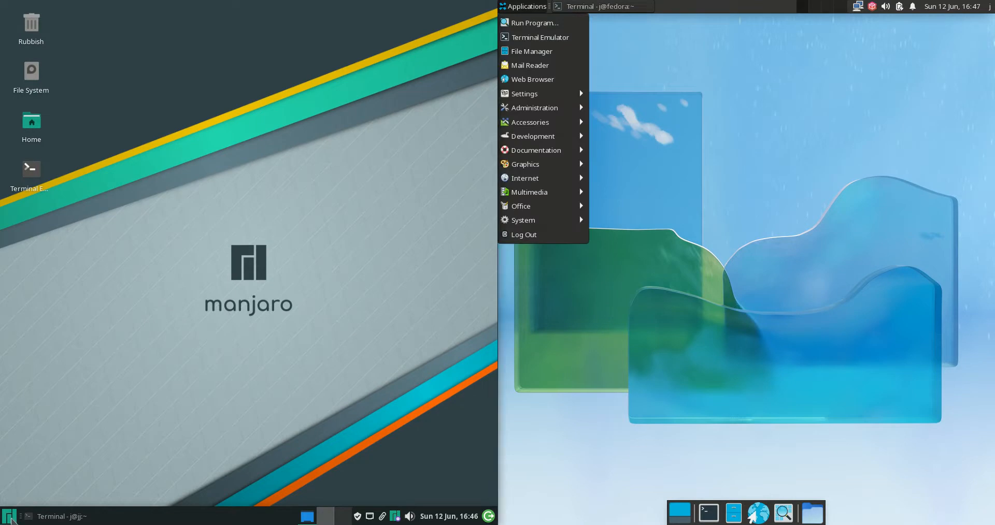
click(8, 516)
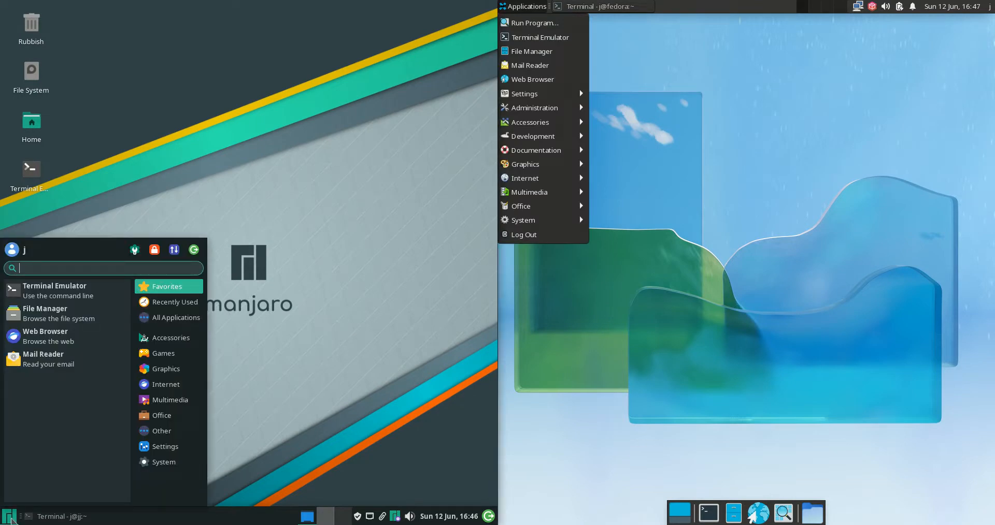
mouse_move(535, 23)
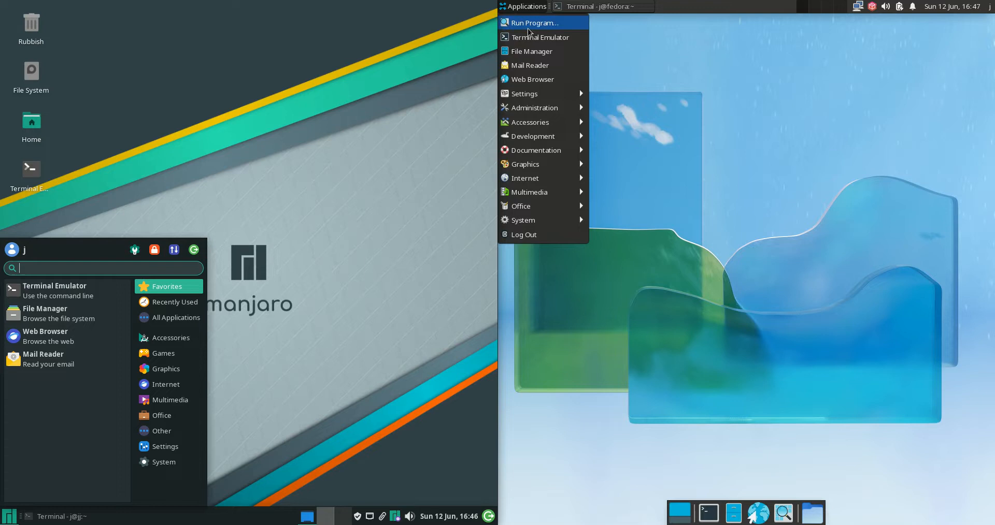
mouse_move(531, 79)
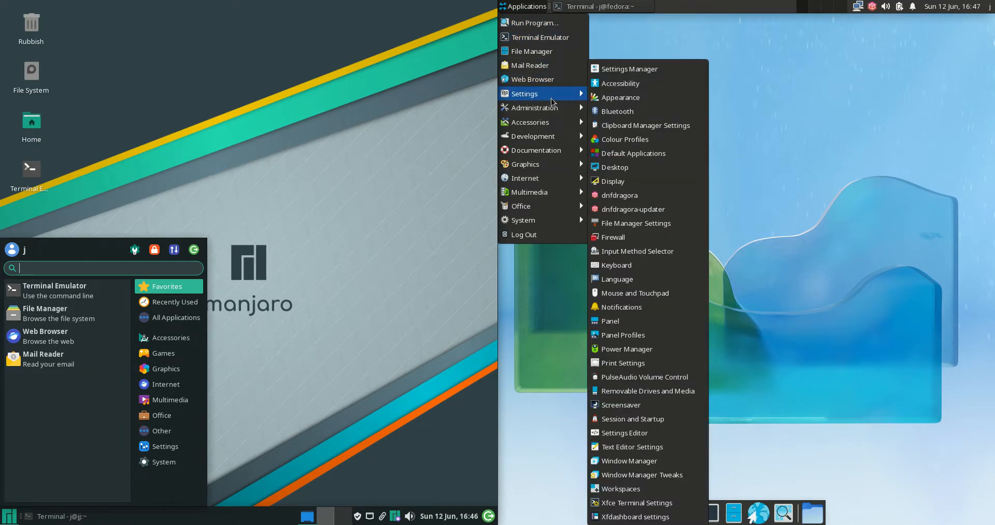
mouse_move(559, 108)
text(fire)
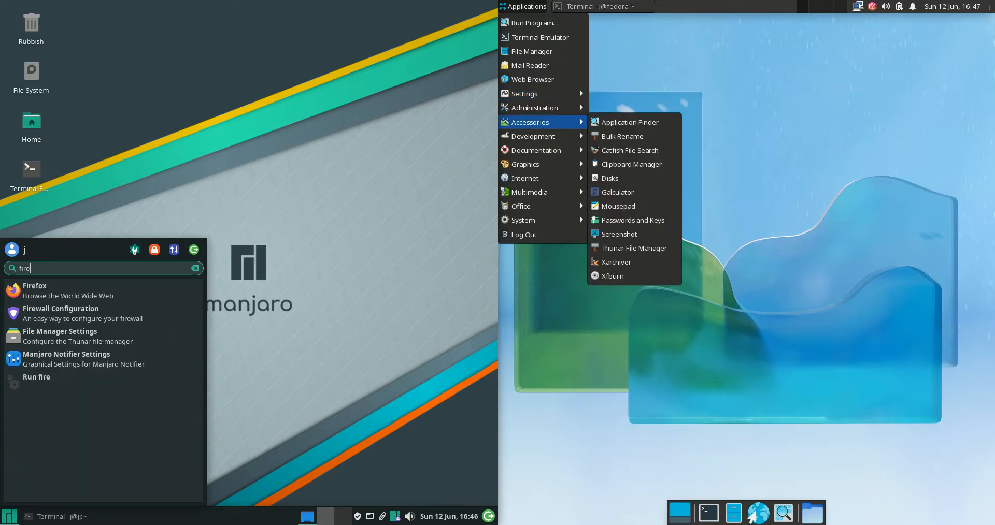
mouse_move(489, 435)
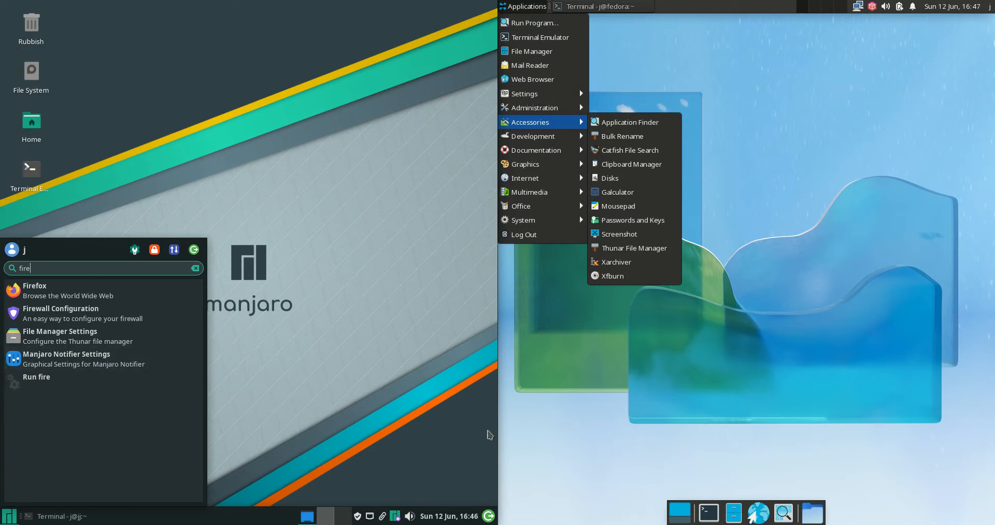
mouse_move(11, 412)
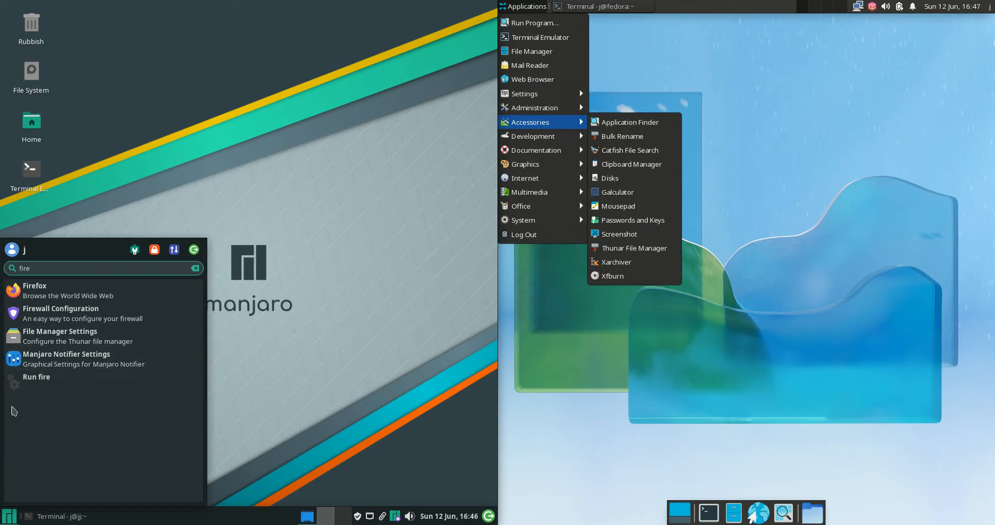
mouse_move(536, 150)
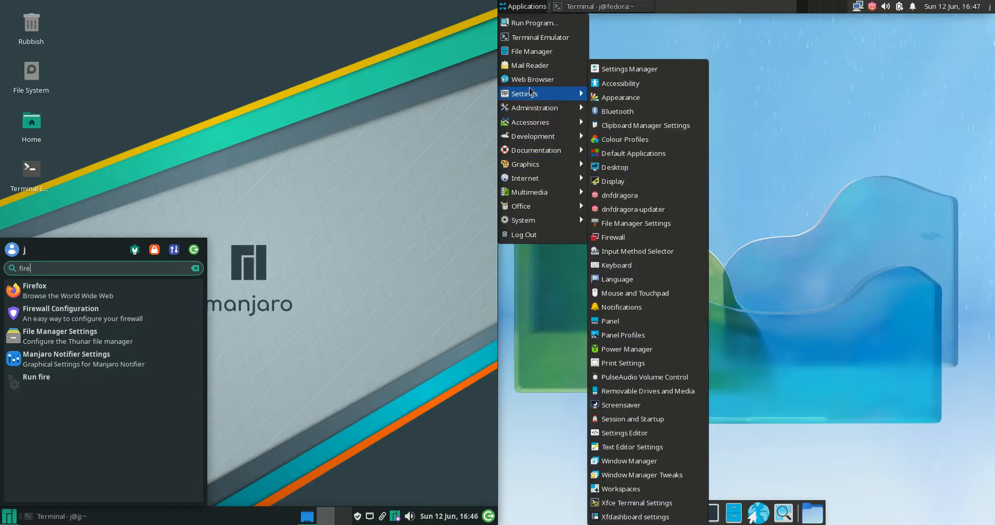
mouse_move(664, 448)
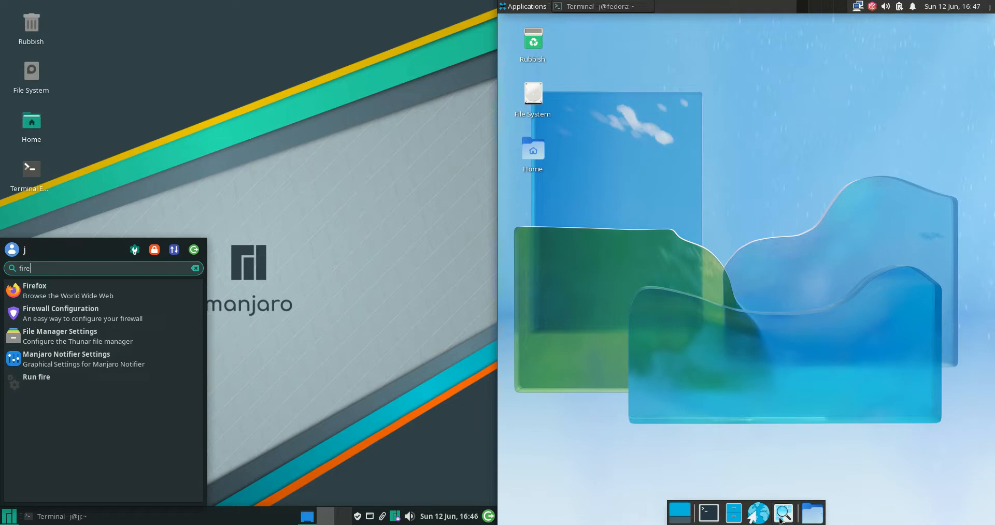
click(783, 513)
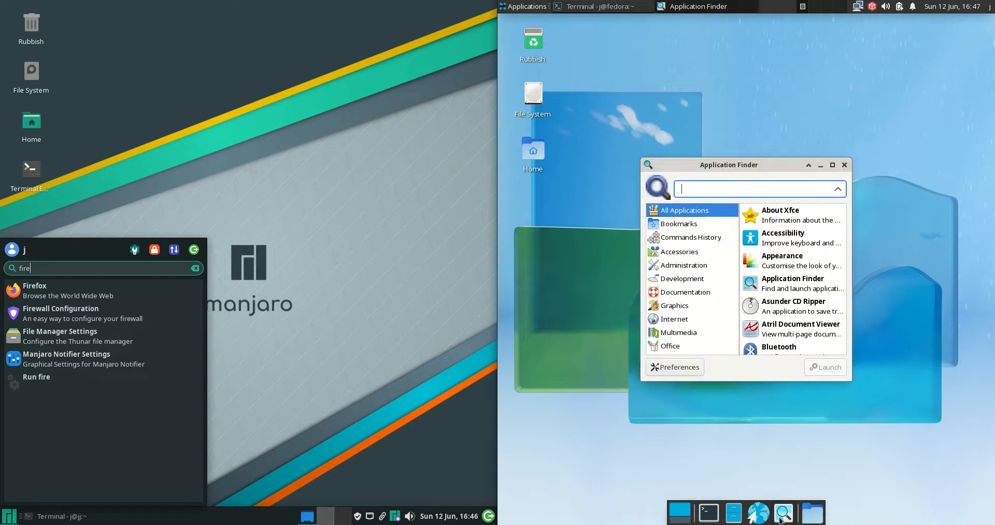
text(wrvg)
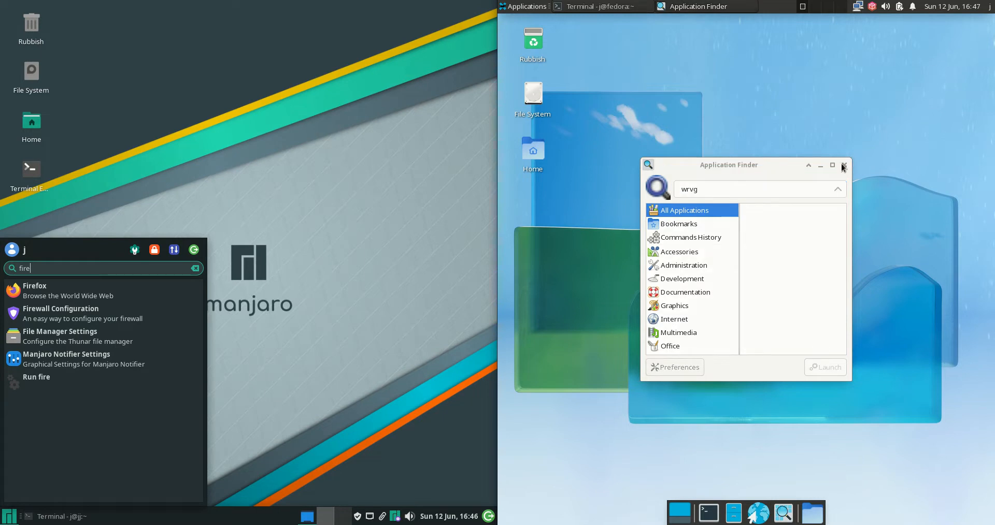
click(843, 165)
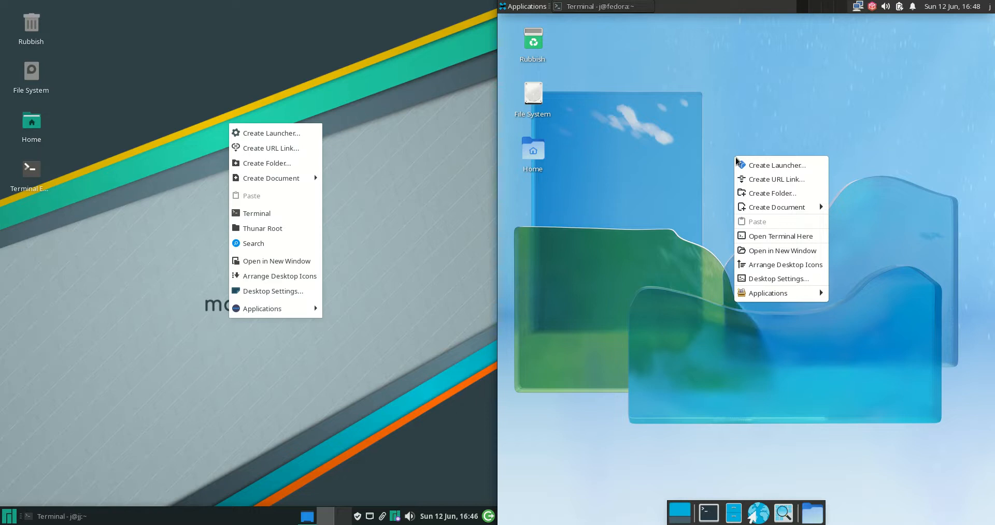
mouse_move(772, 193)
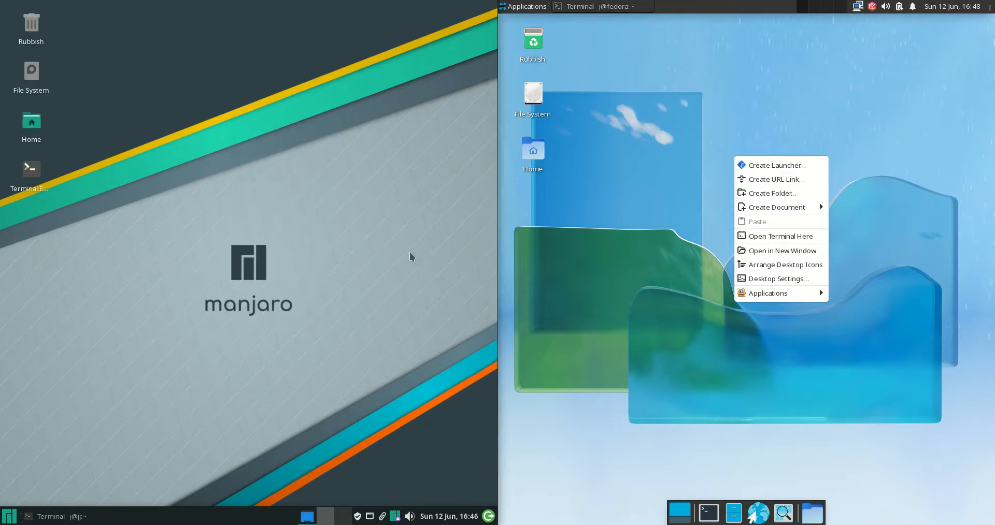
click(63, 119)
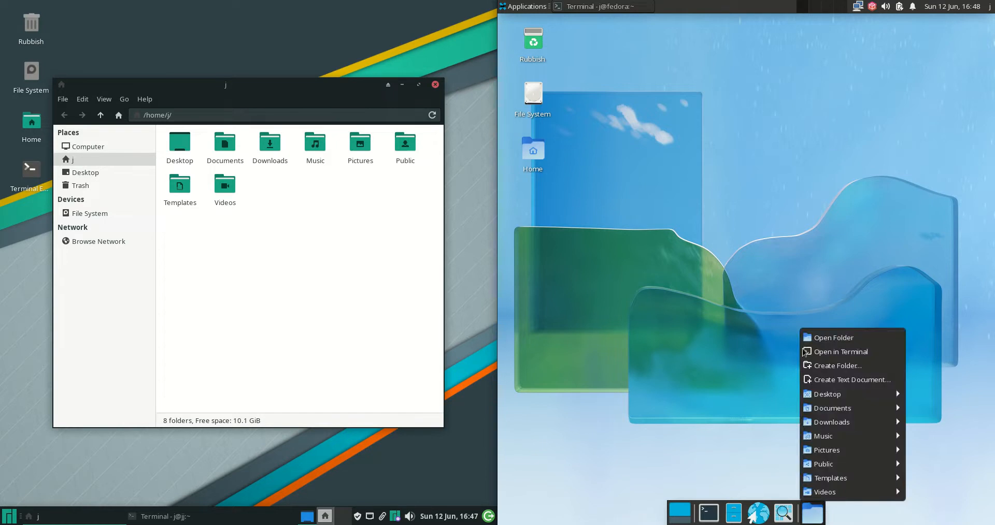
click(834, 337)
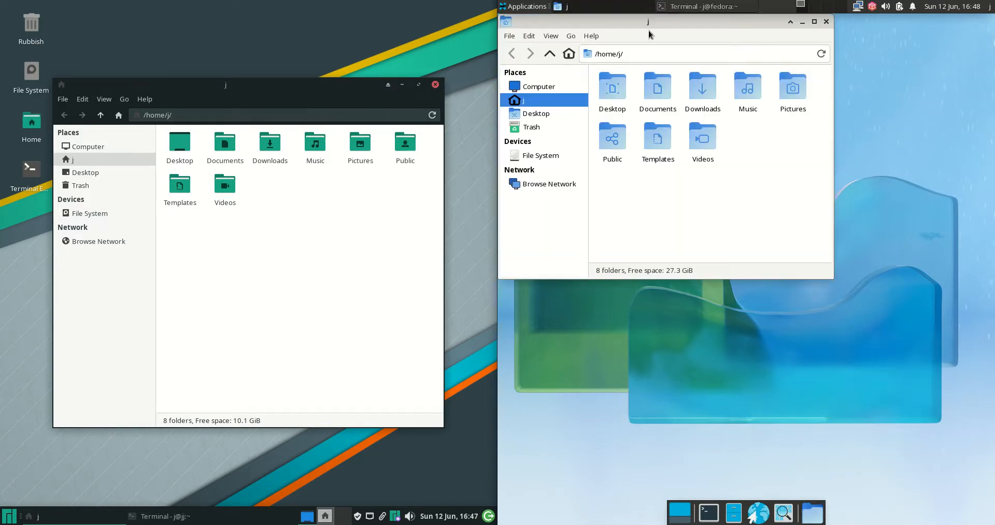
drag(648, 20, 731, 128)
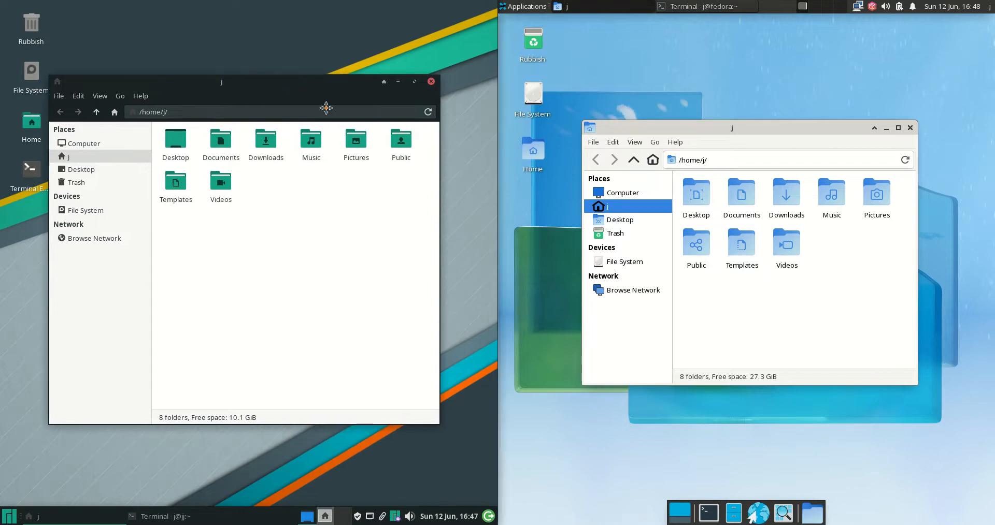
drag(221, 81, 244, 96)
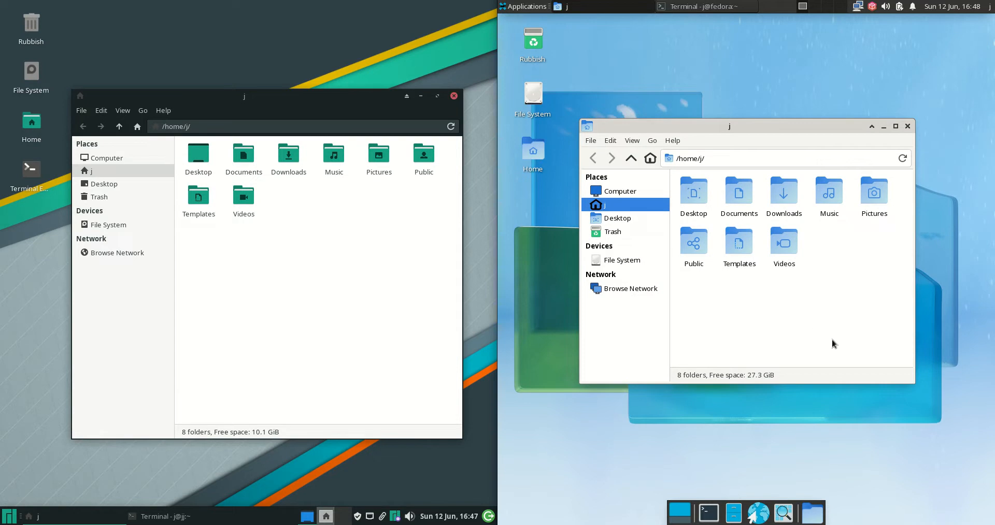
mouse_move(823, 144)
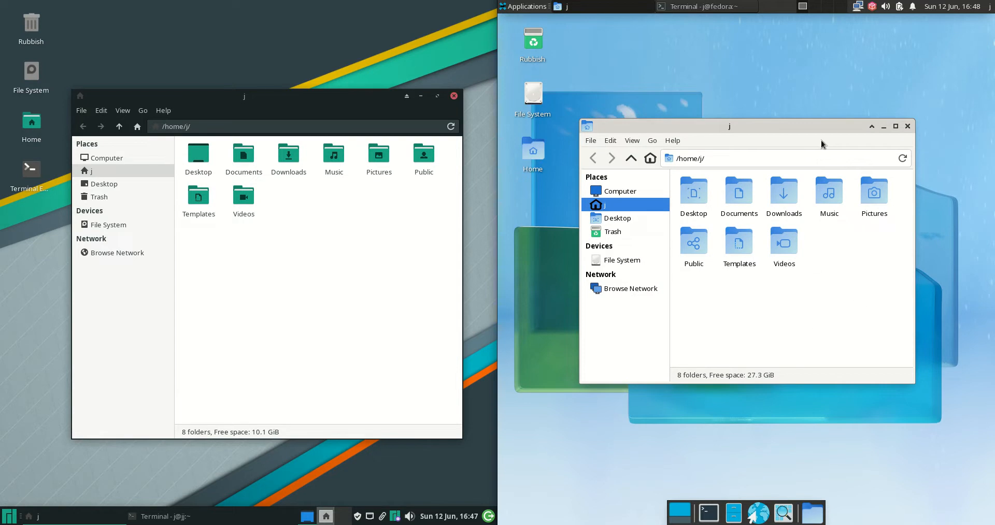
mouse_move(814, 145)
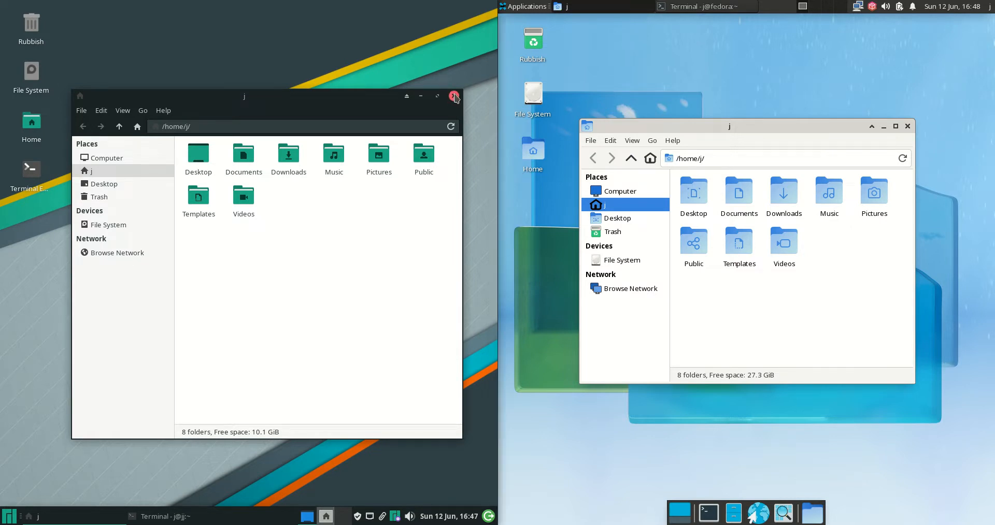
click(455, 96)
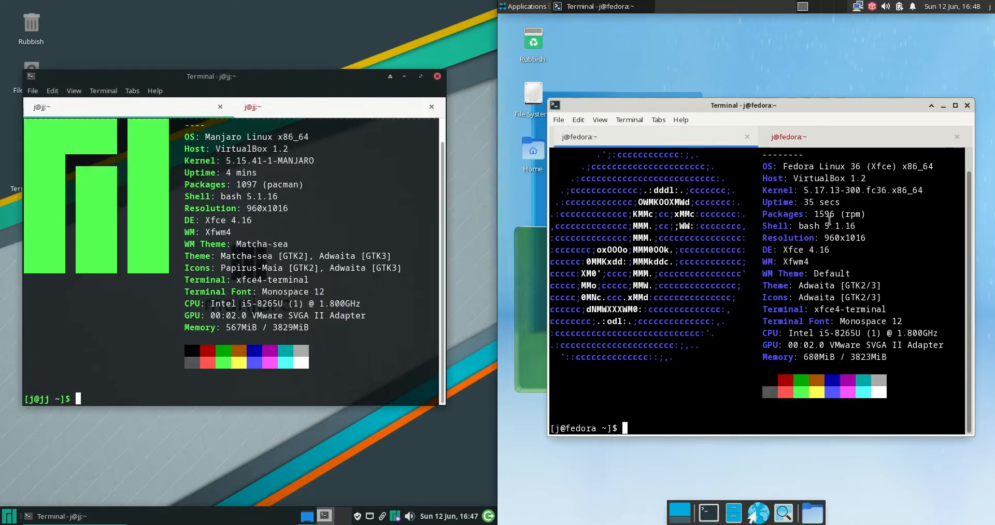
Restore the Fedora terminal with its neofetch summary and run htop.
double_click(834, 190)
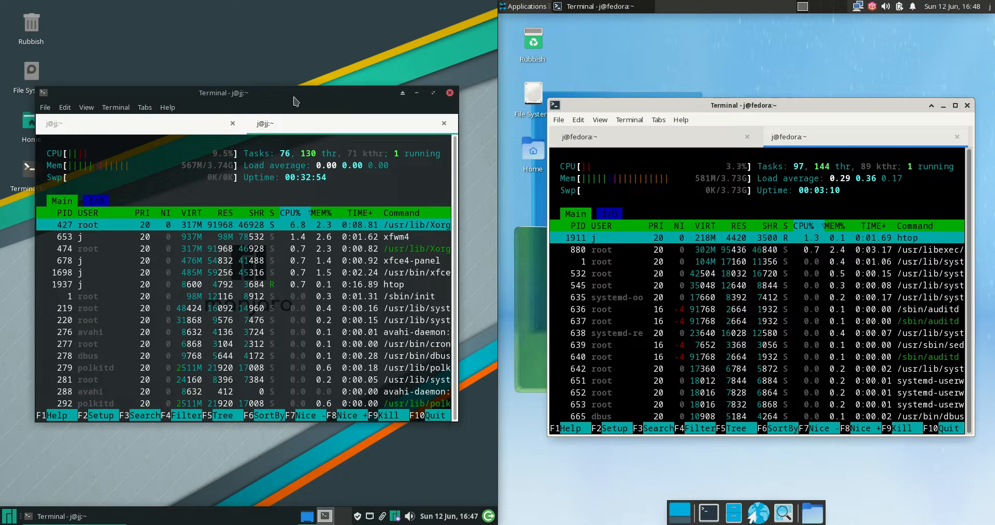
Reposition the Fedora htop terminal so both Mem bars (567M vs 581M of 3.7G) line up.
drag(743, 105, 744, 95)
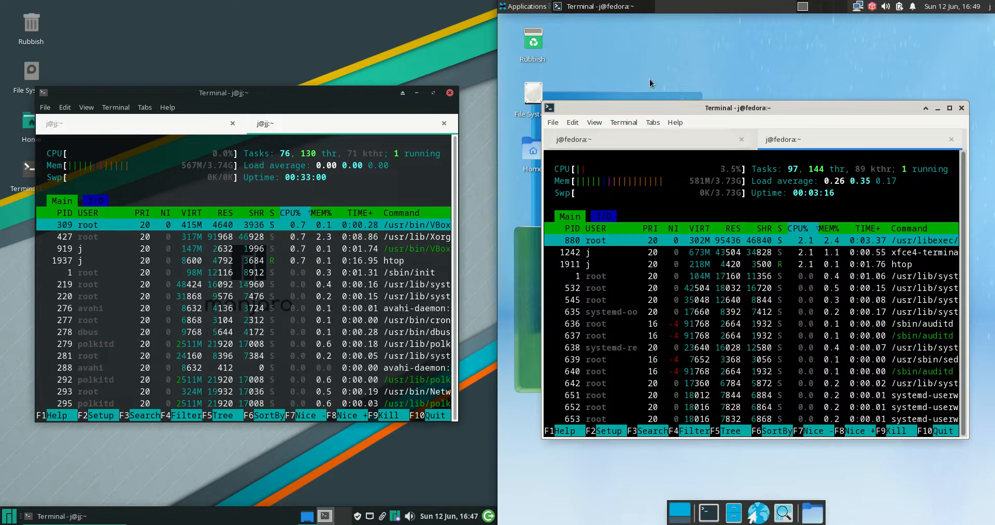
click(522, 6)
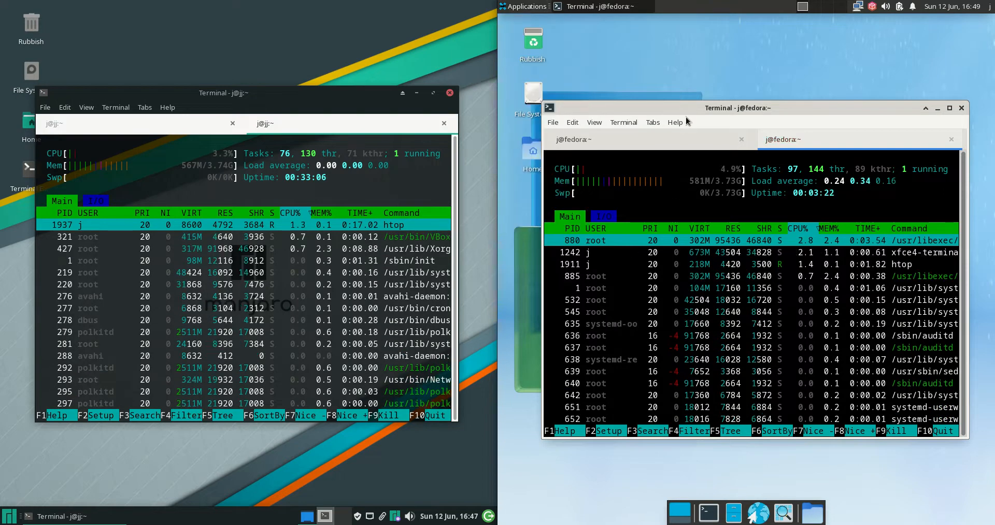
drag(737, 107, 725, 95)
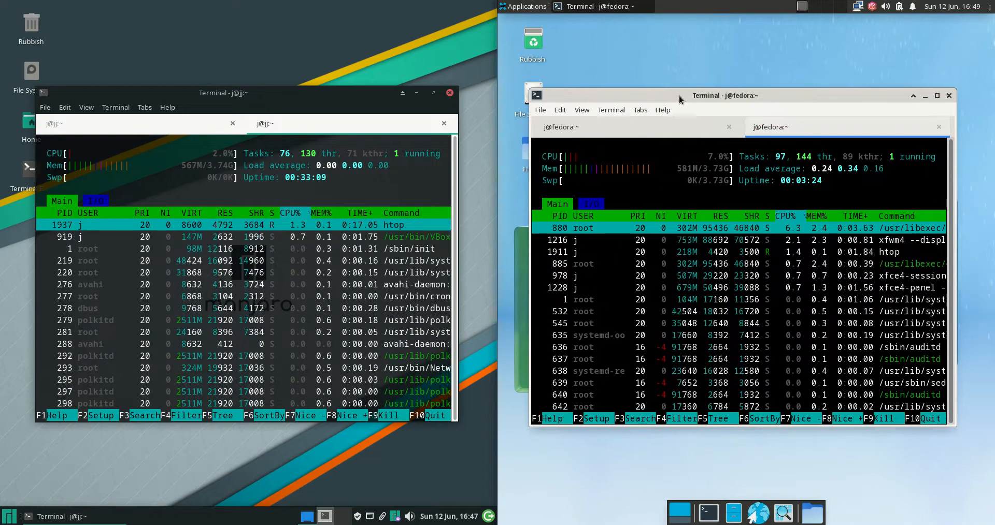